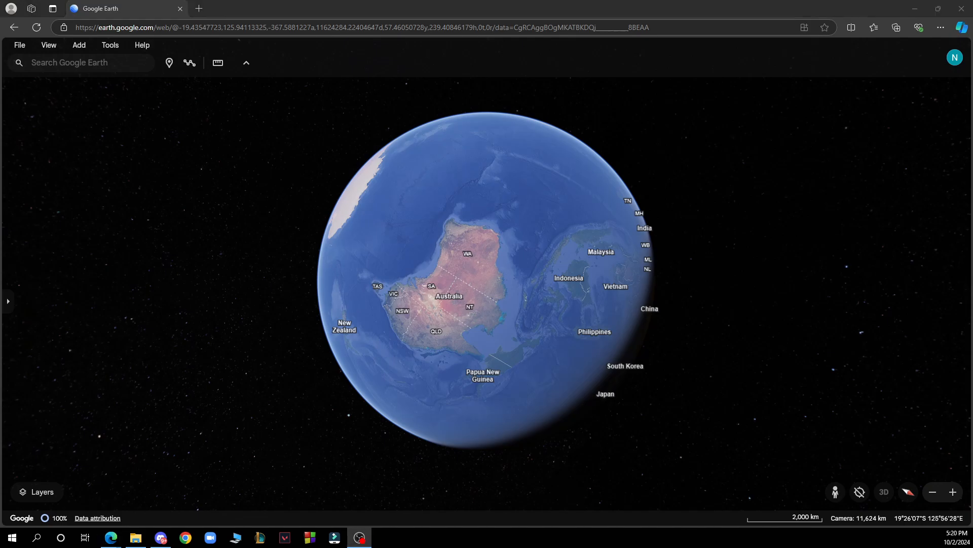
pyautogui.moveTo(341, 6)
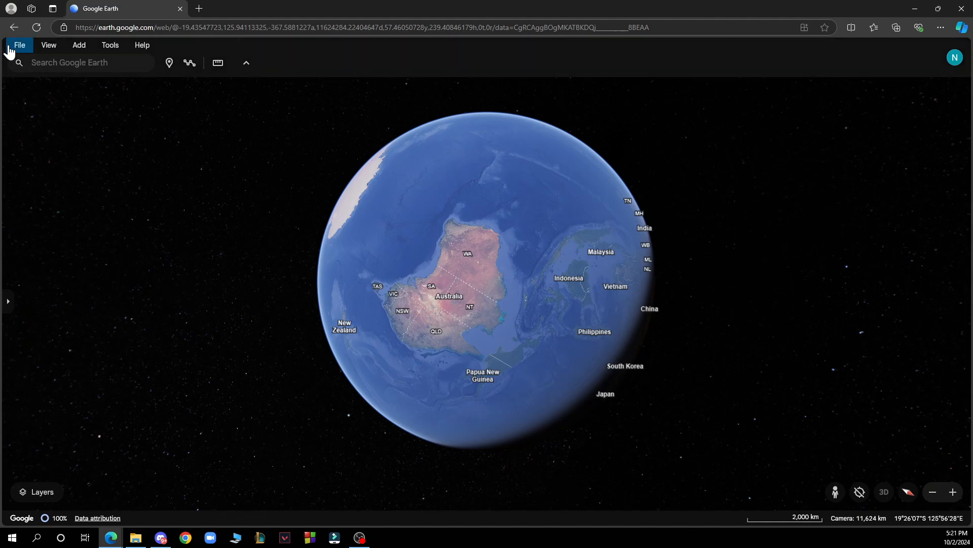
# Check the view options without changes, then zoom out to about 14,665 km above Australia.
pyautogui.click(48, 45)
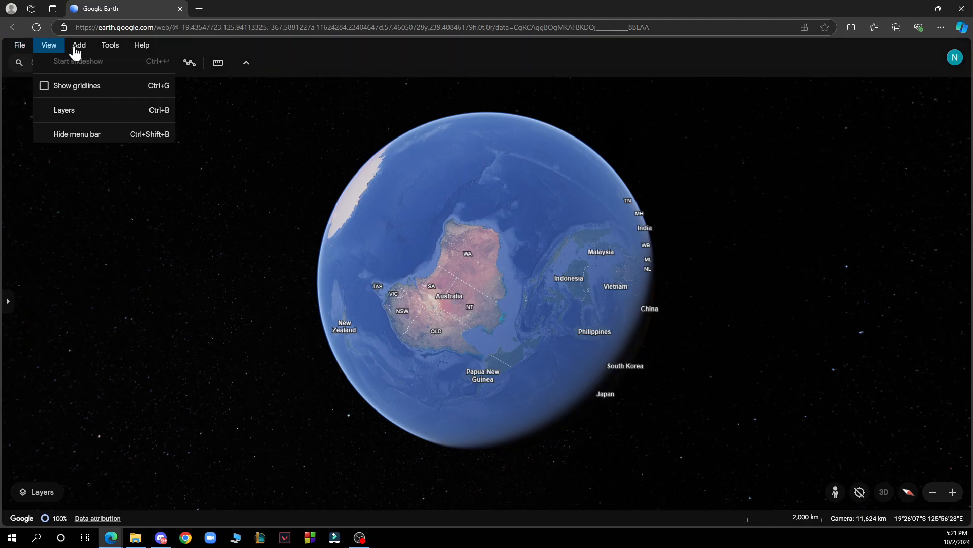
pyautogui.click(110, 45)
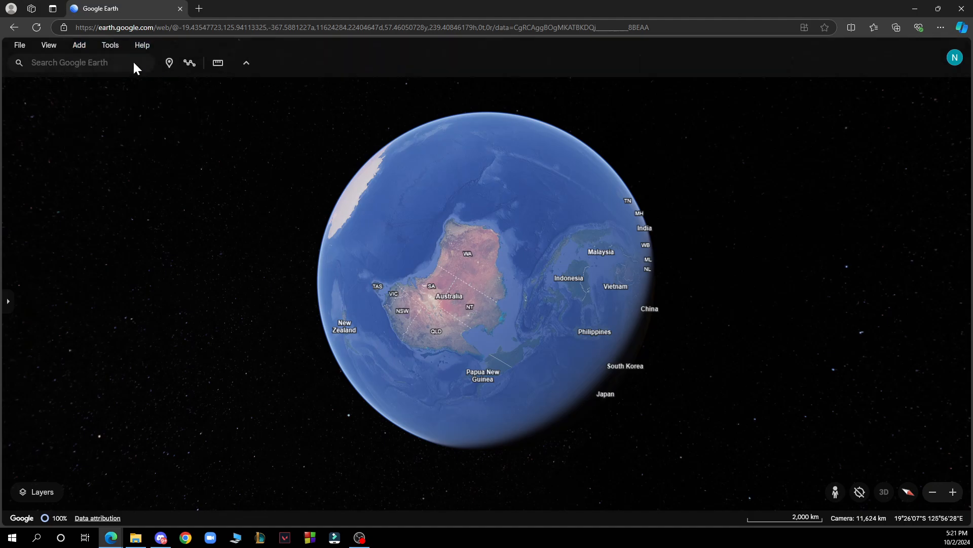
pyautogui.moveTo(346, 83)
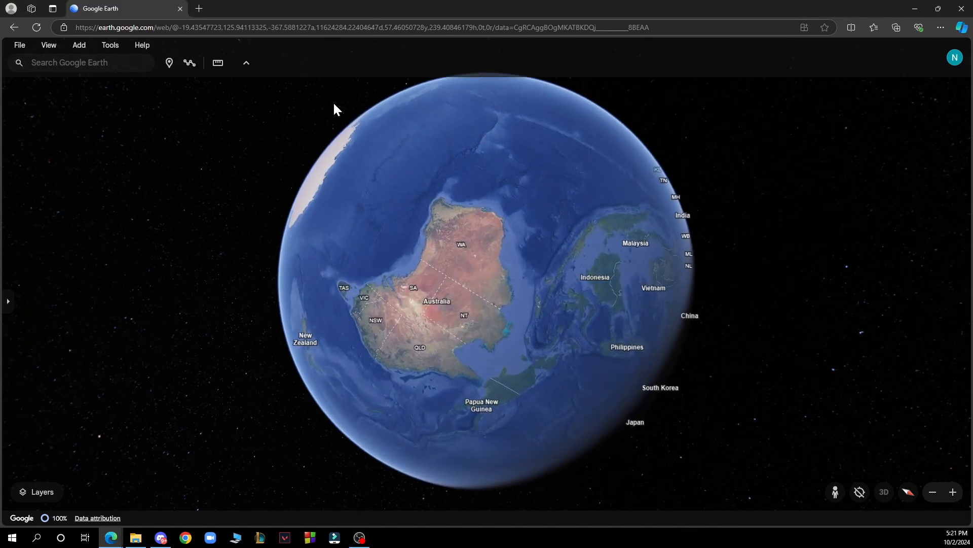
pyautogui.scroll(-3)
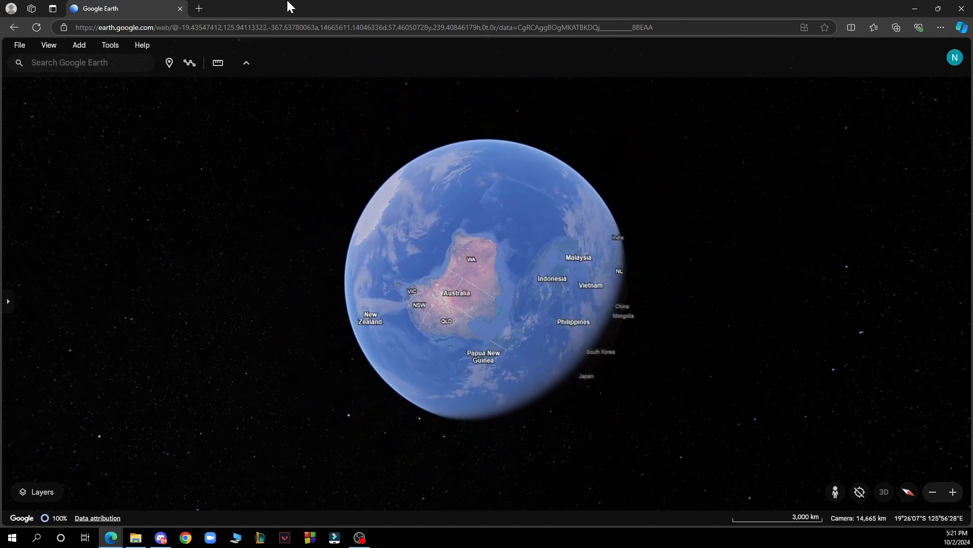
pyautogui.moveTo(79, 44)
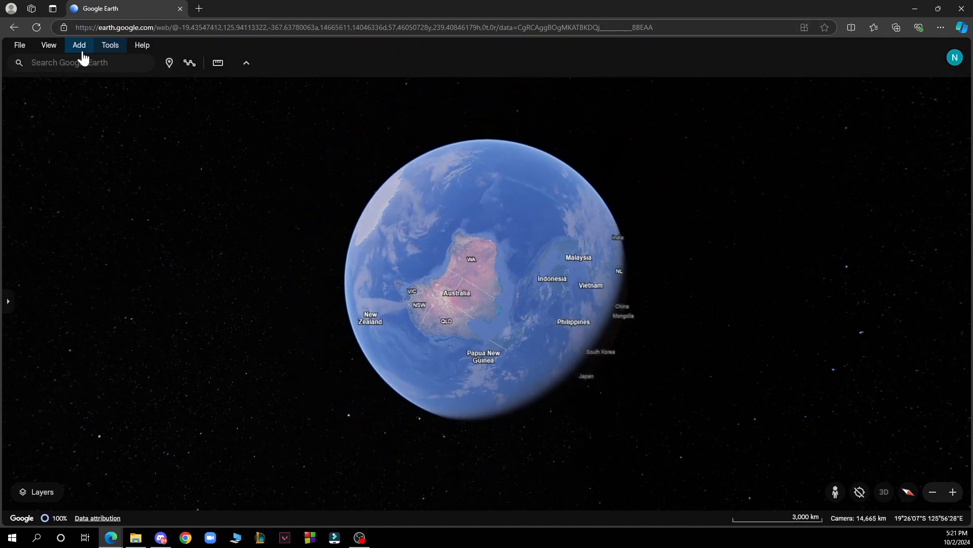
pyautogui.moveTo(497, 6)
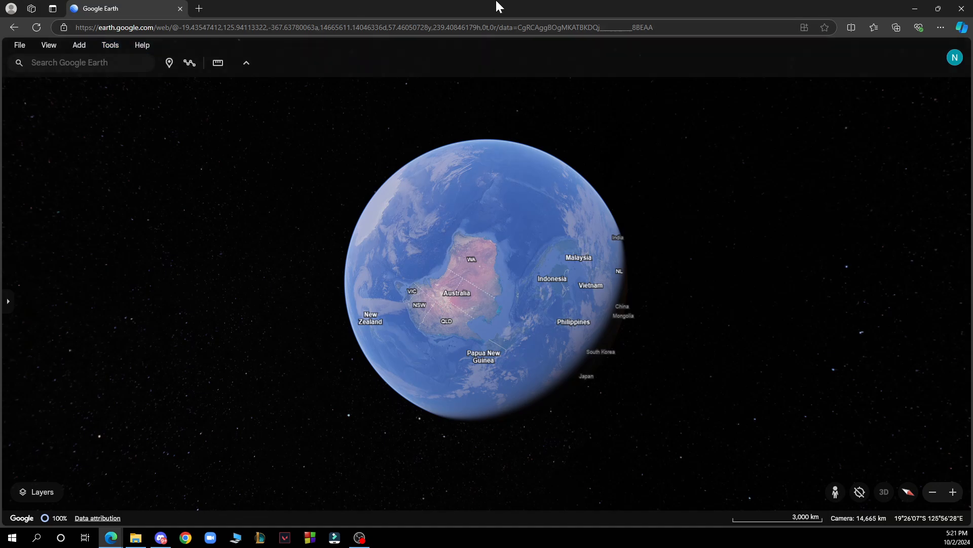